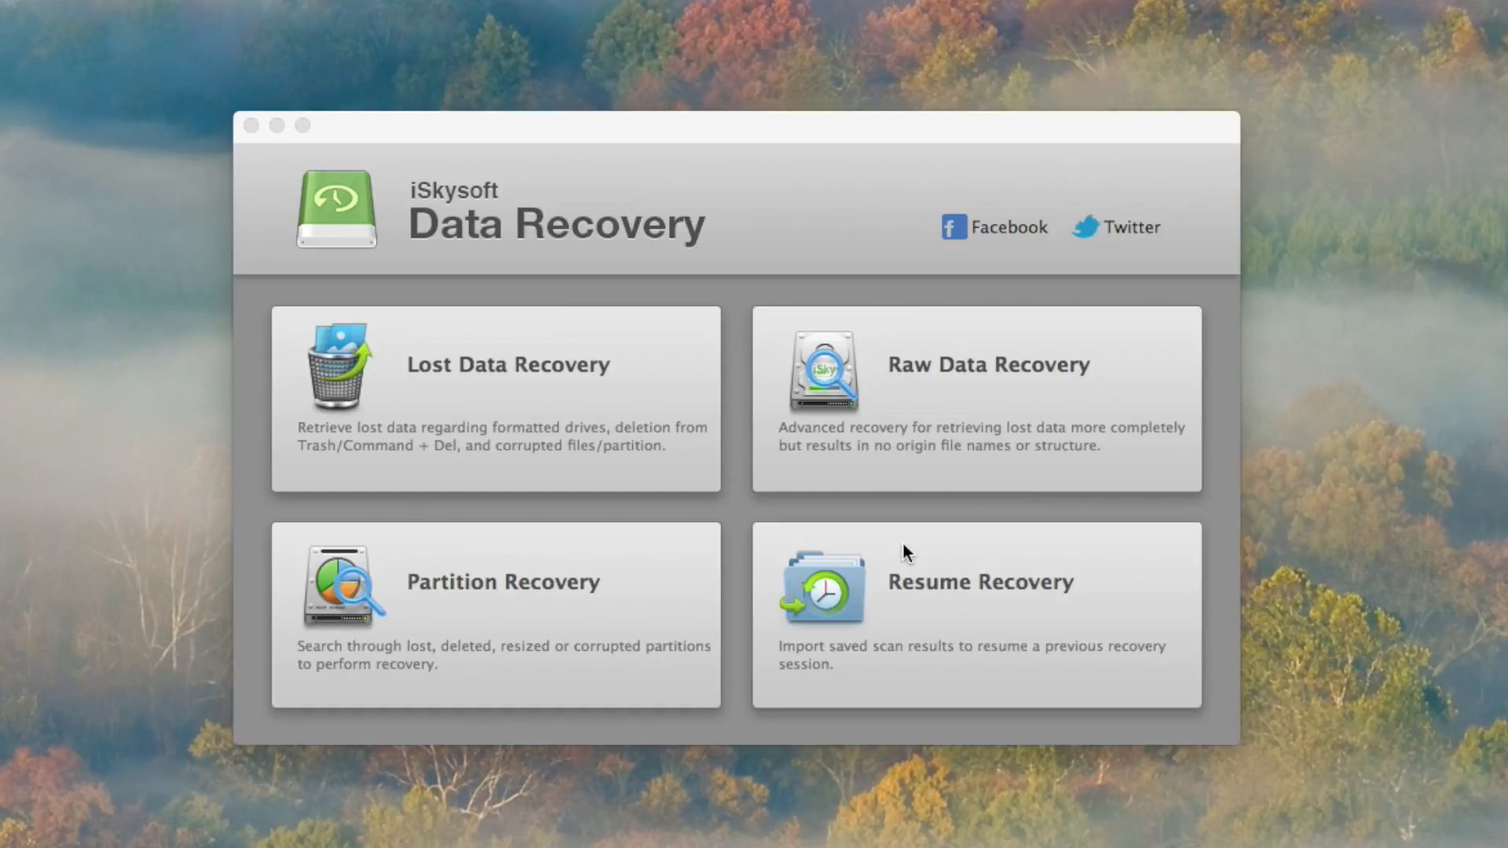
{"action": "mouse_move", "coordinate": [905, 553]}
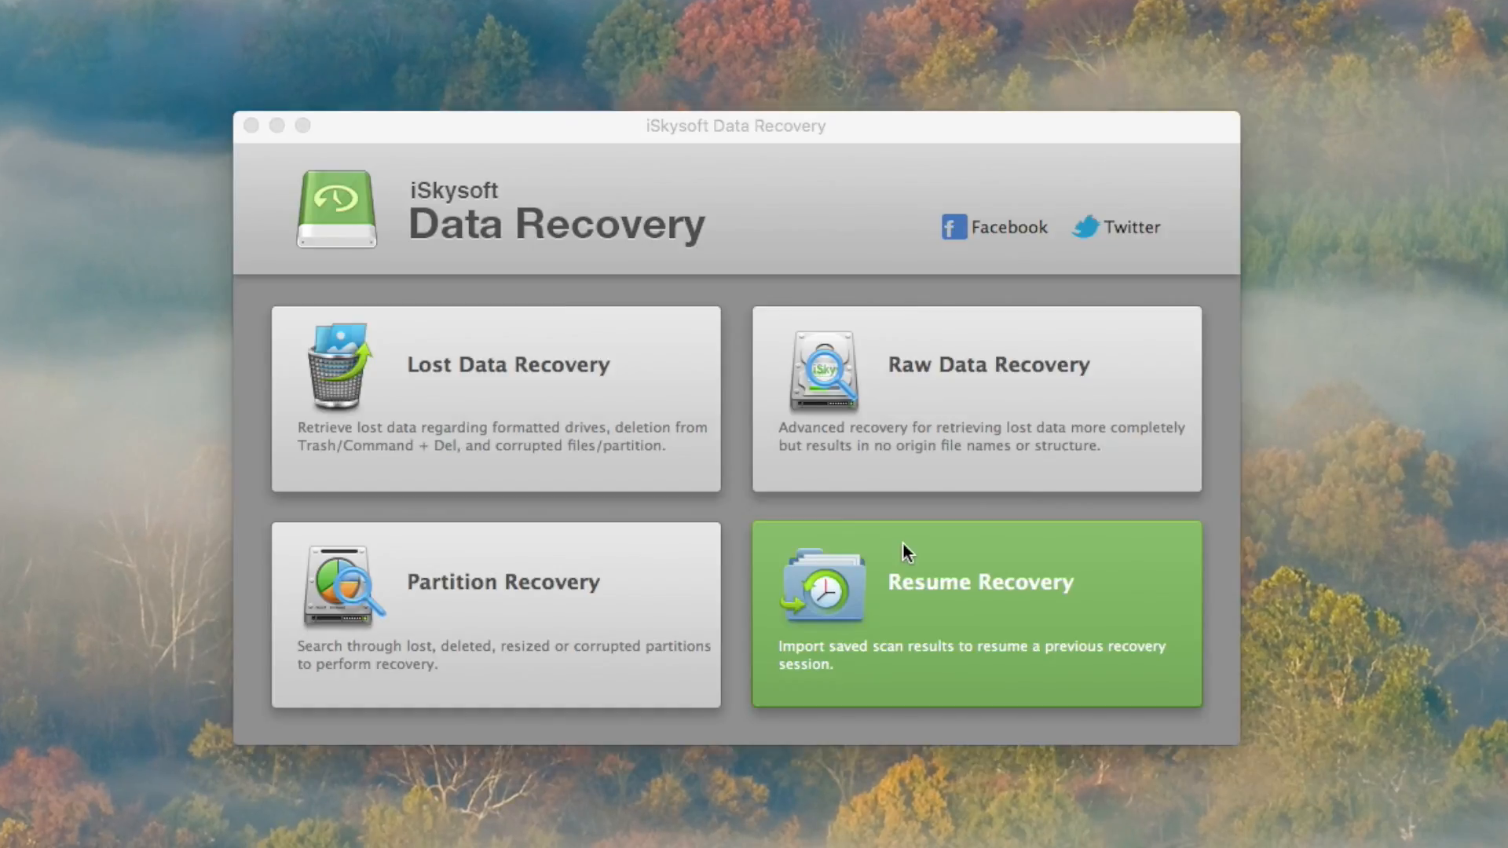
{"action": "mouse_move", "coordinate": [494, 399]}
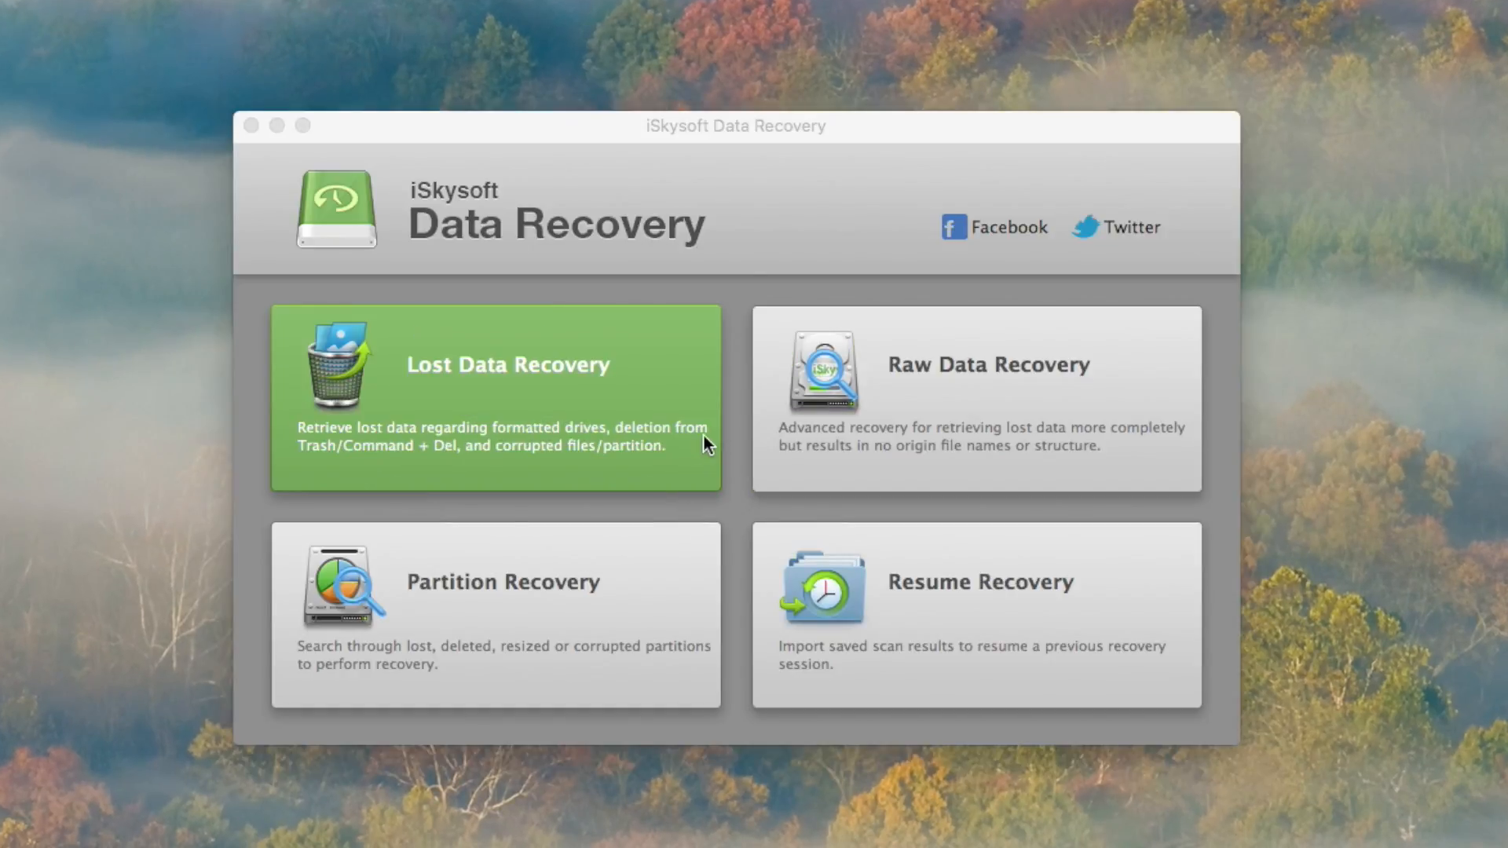
Enter Lost Data Recovery and refresh the drive list showing 10.9.5HD, External Hard Drive, NO NAME and TIME MACHINE.
{"action": "left_click", "coordinate": [495, 398]}
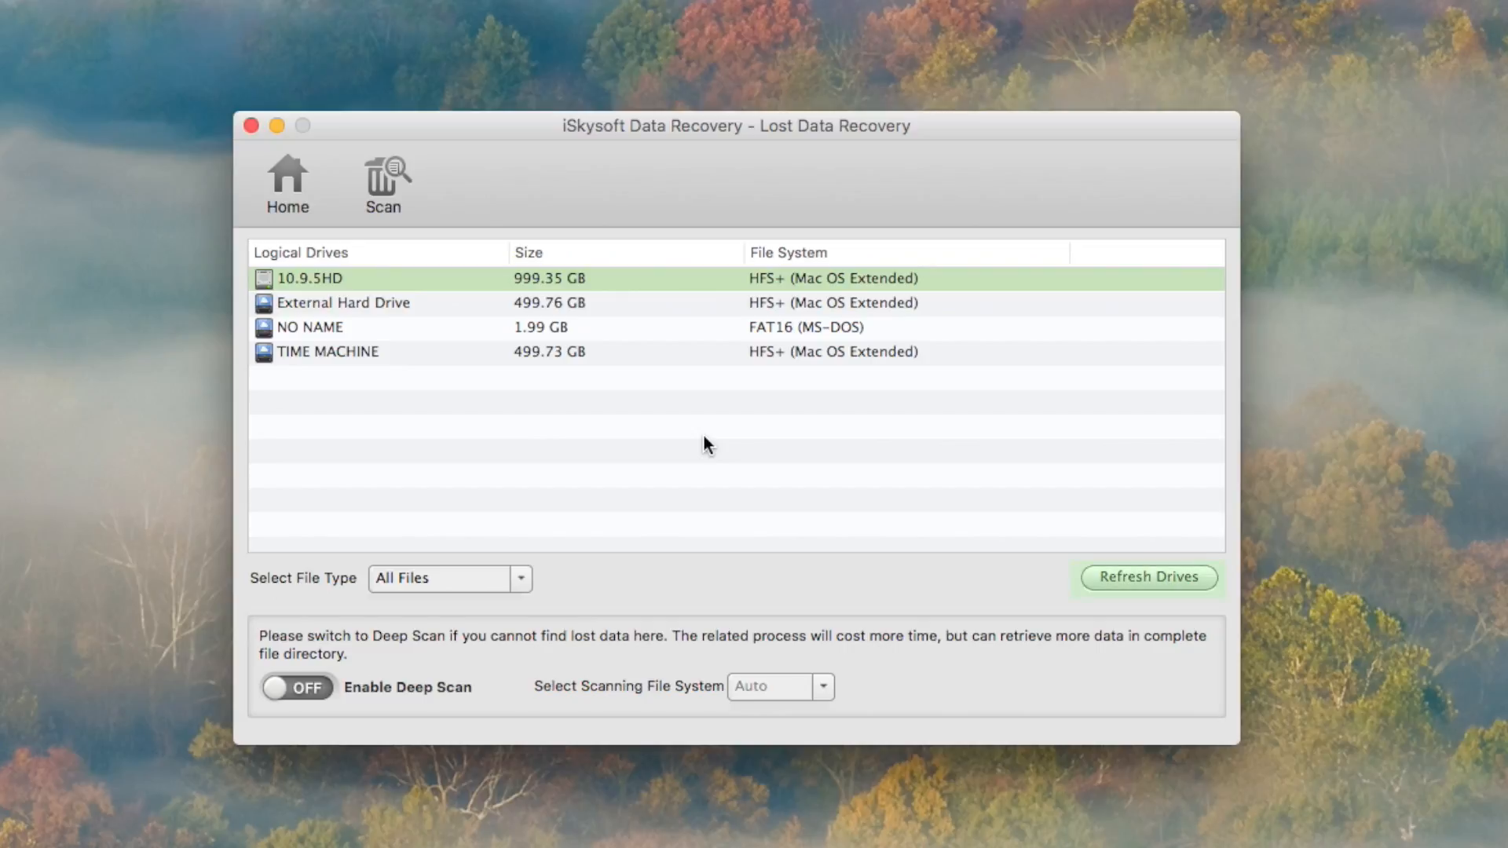
{"action": "left_click", "coordinate": [1149, 576]}
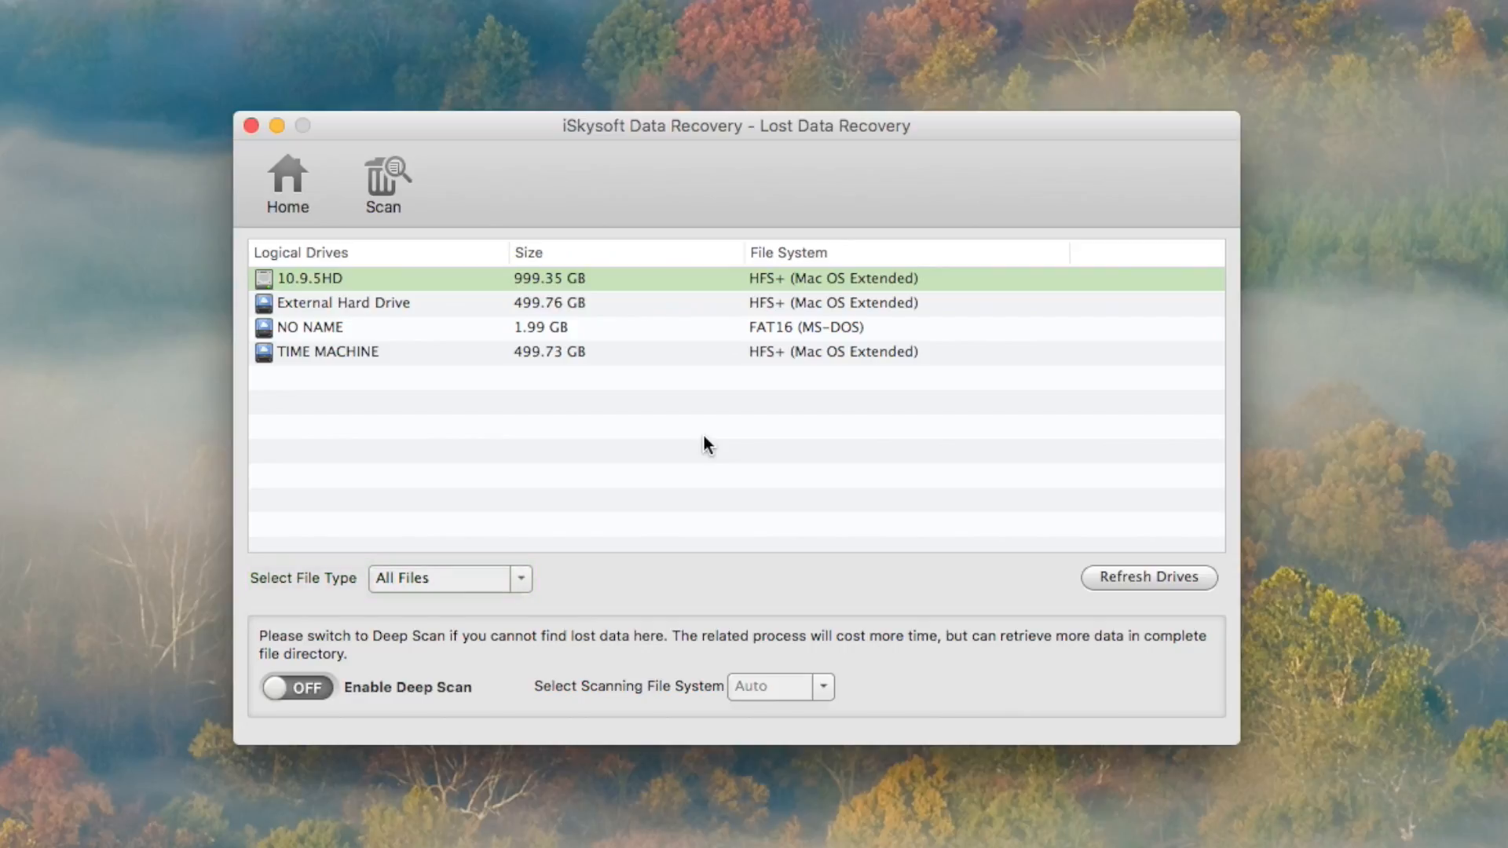
Scan the NO NAME drive for deleted files, finding 83 results.
{"action": "left_click", "coordinate": [310, 326]}
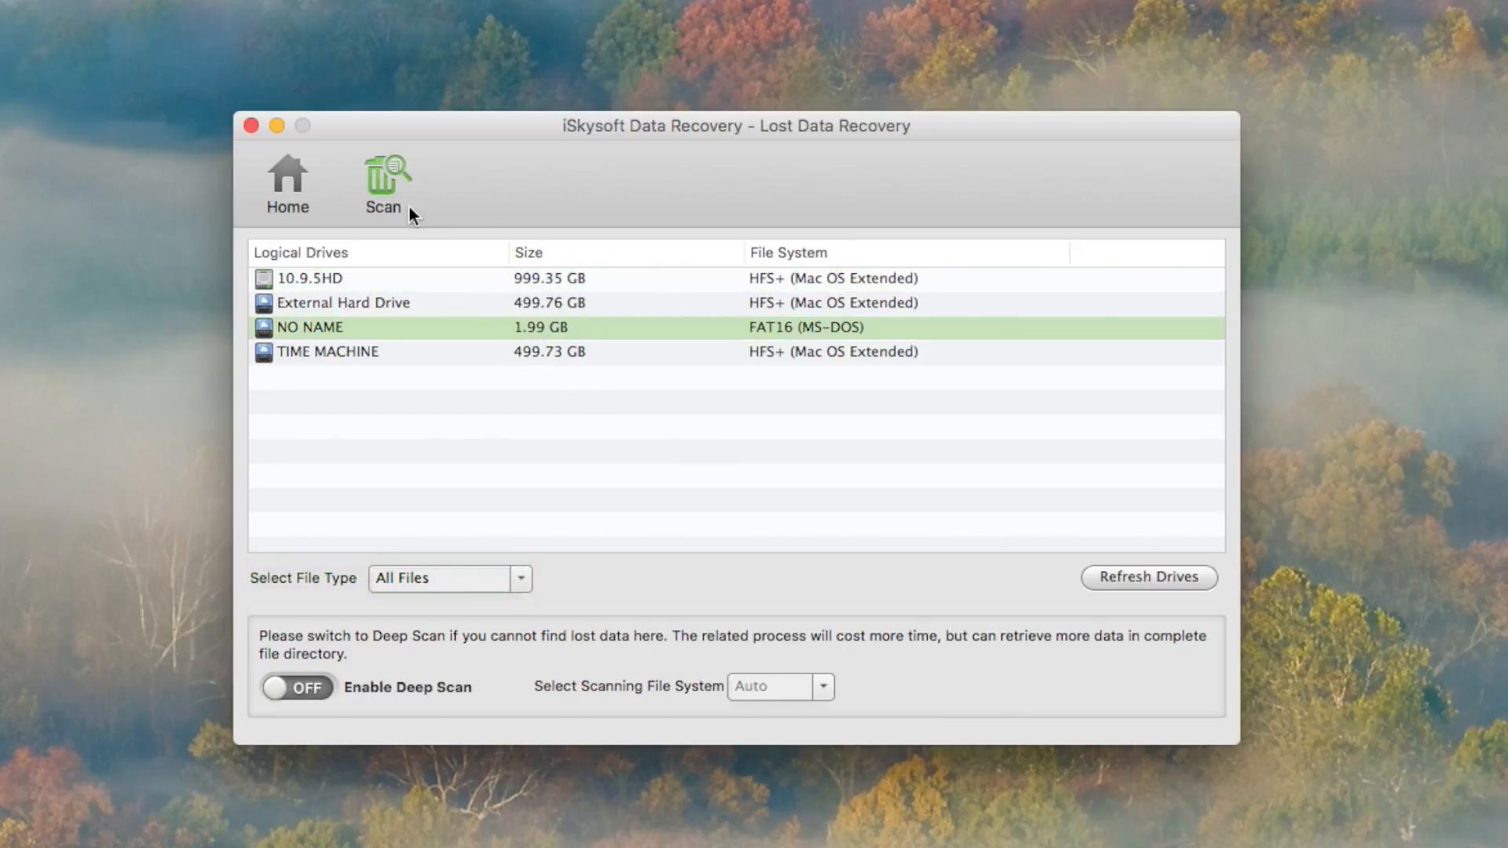
{"action": "left_click", "coordinate": [383, 182]}
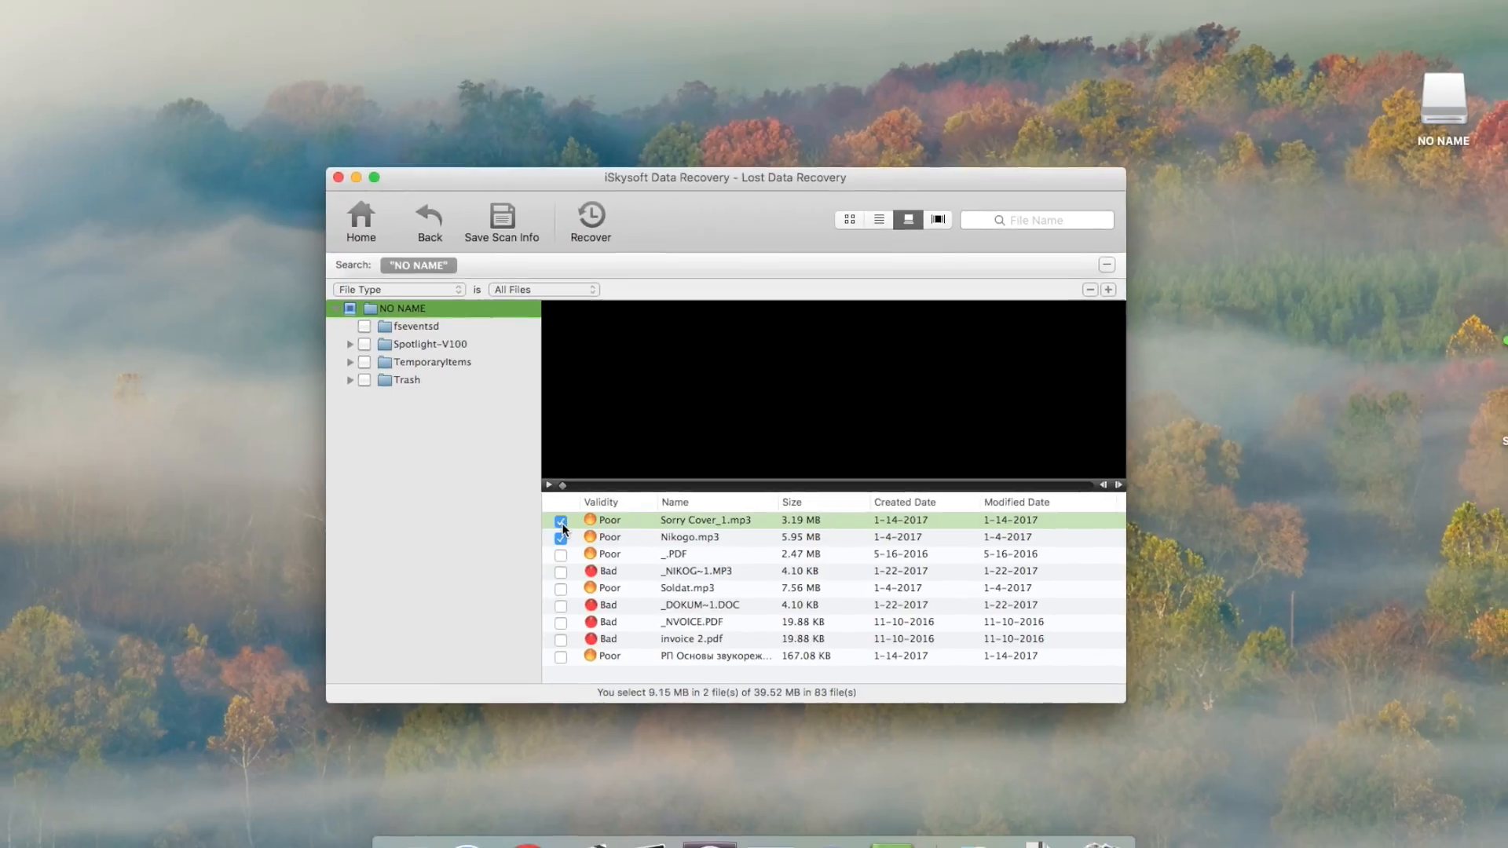
Recover Nikogo.mp3 and Sorry Cover_1.mp3 into a Data Recovery folder on the desktop and view them in Finder.
{"action": "left_click", "coordinate": [591, 219]}
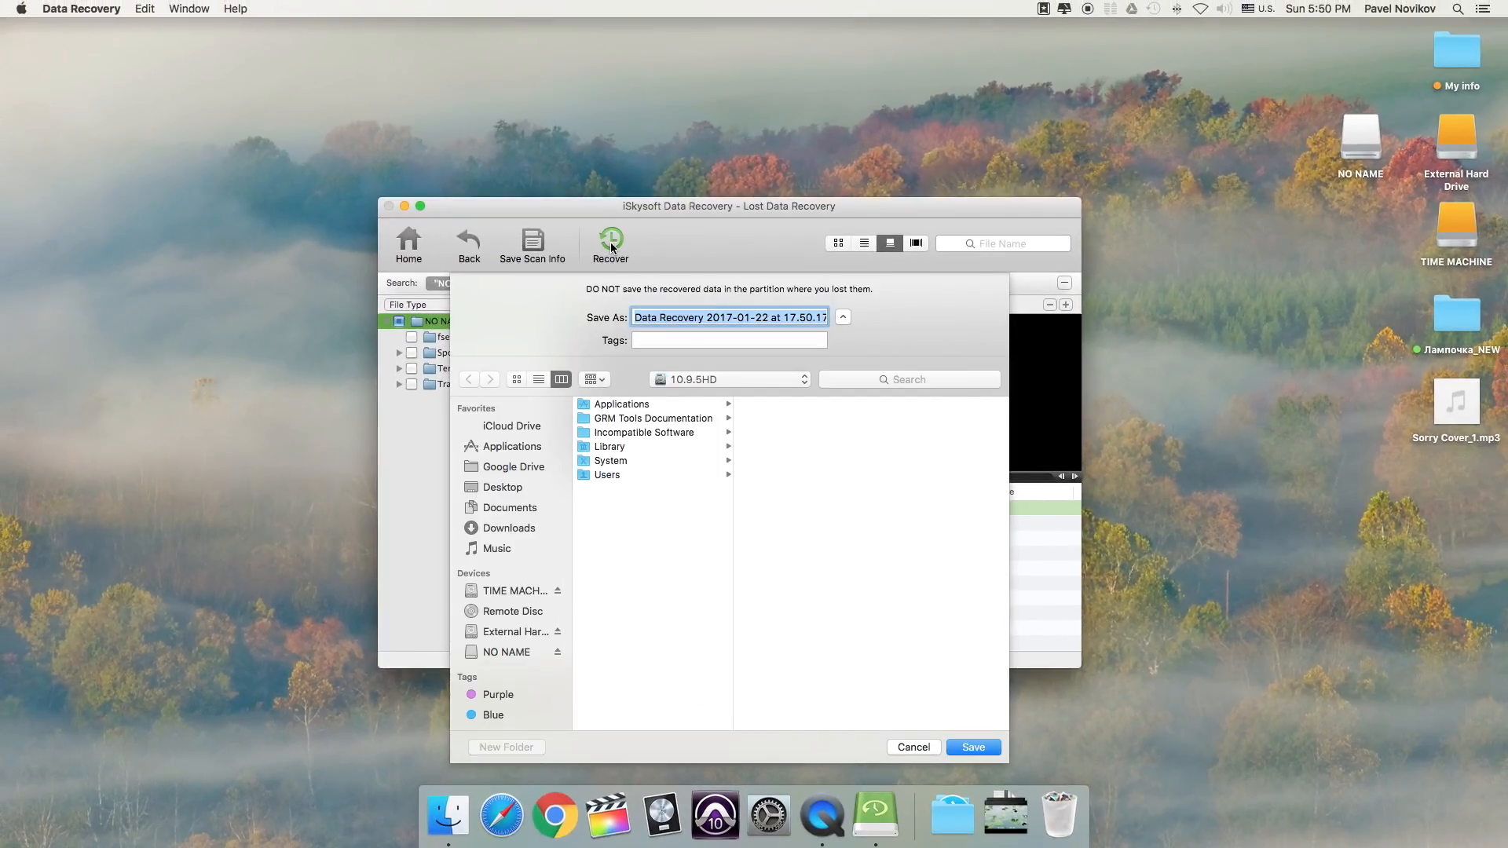
{"action": "left_click", "coordinate": [502, 488]}
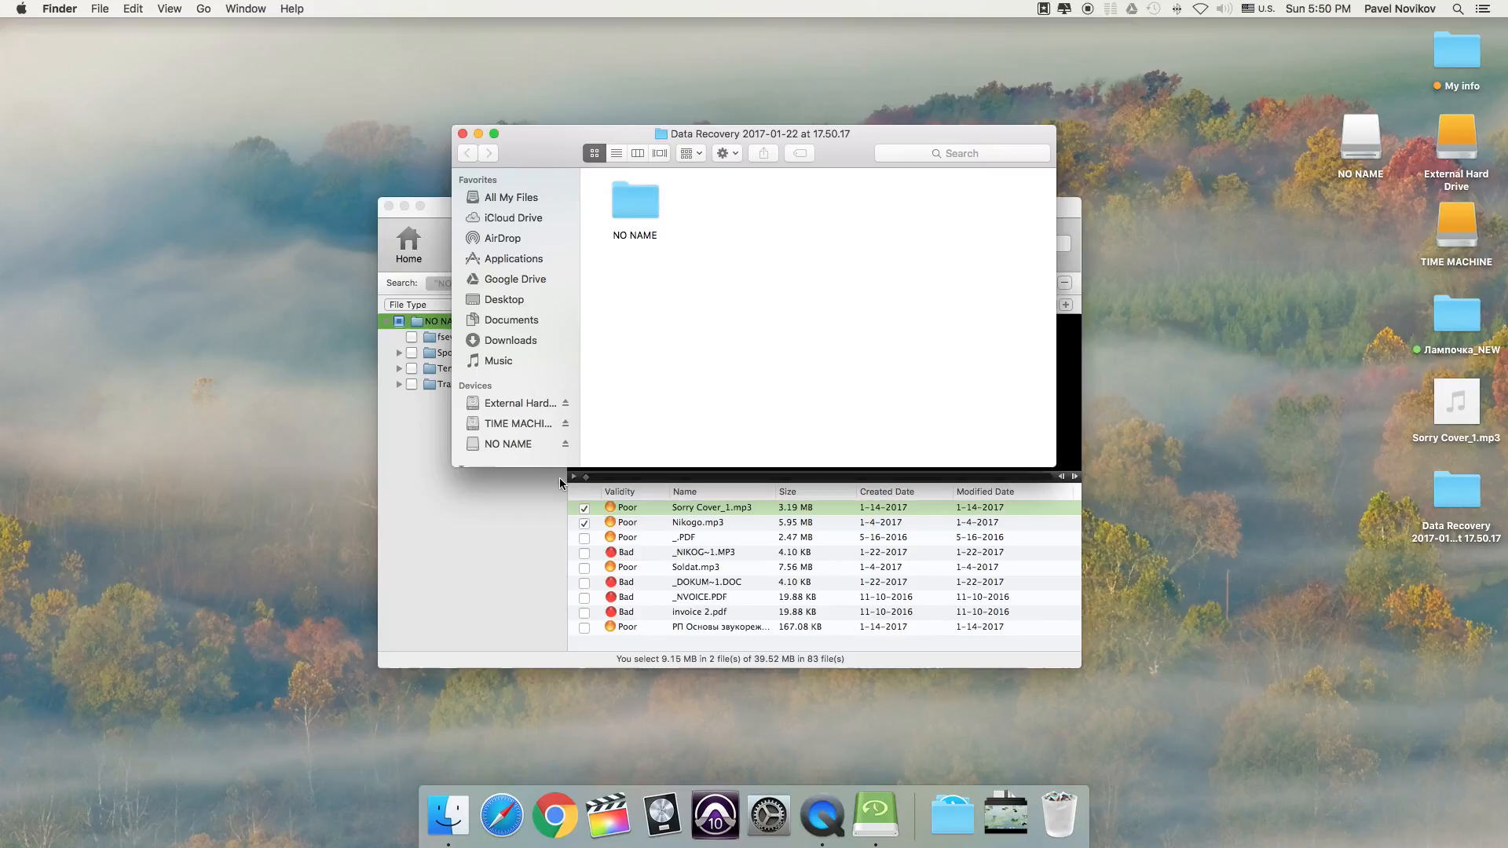
{"action": "double_click", "coordinate": [633, 200]}
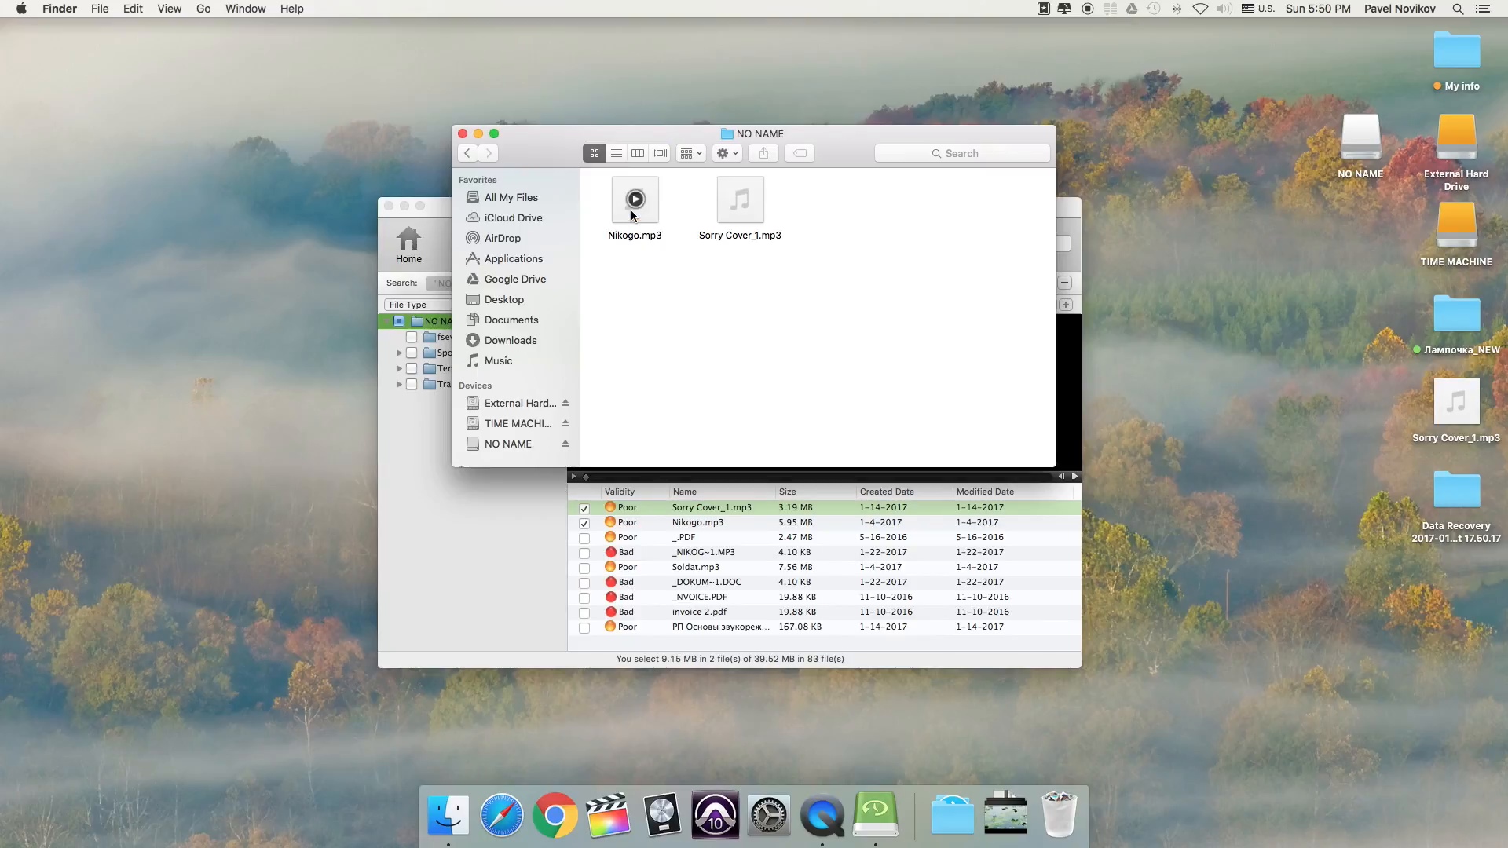